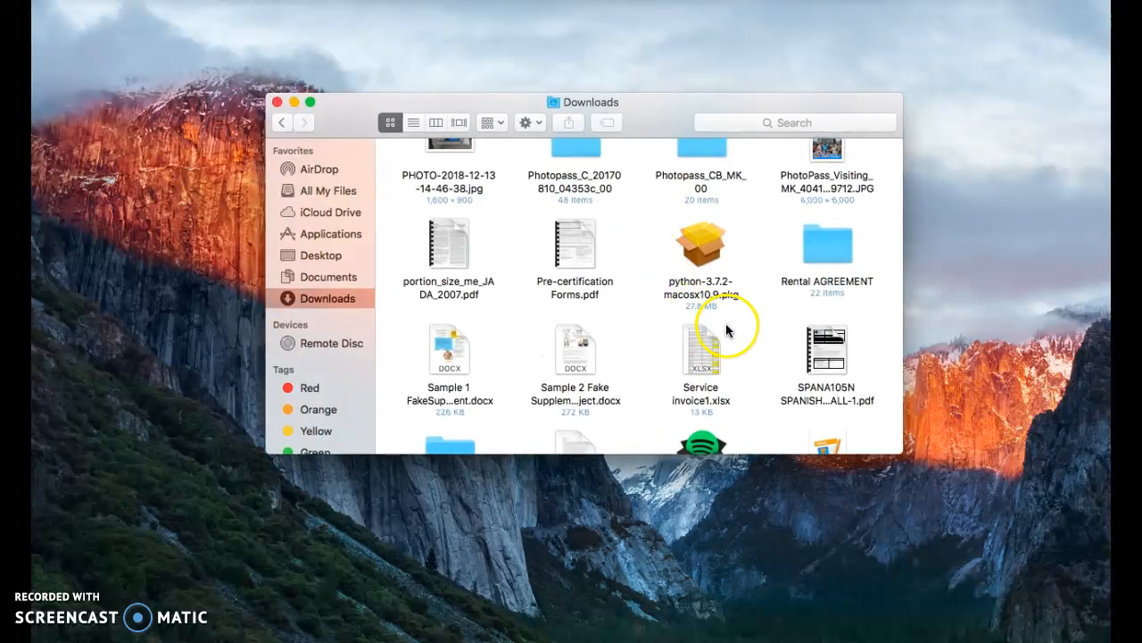
Select the python-3.7.2 installer in Downloads, then show the Applications folder.
click(701, 243)
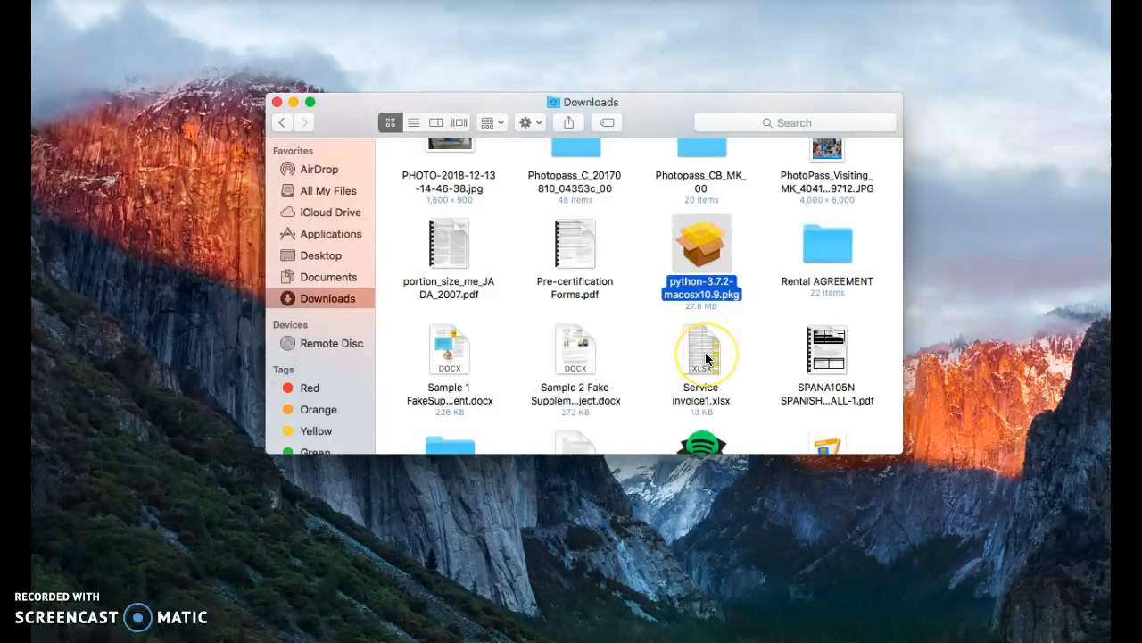
mouse_move(346, 234)
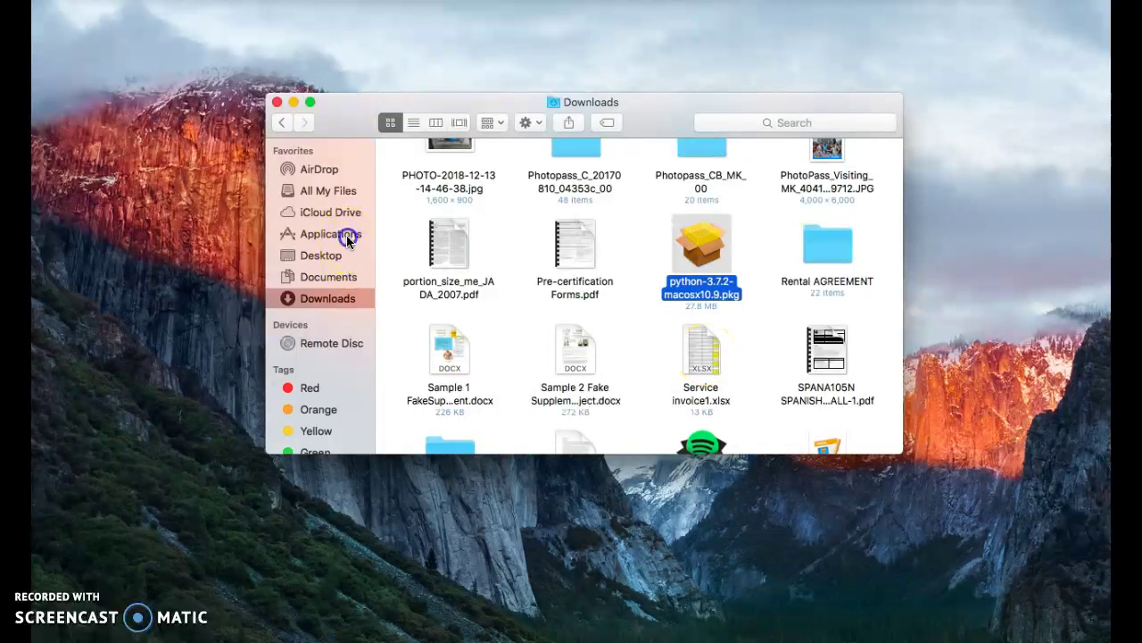
click(331, 233)
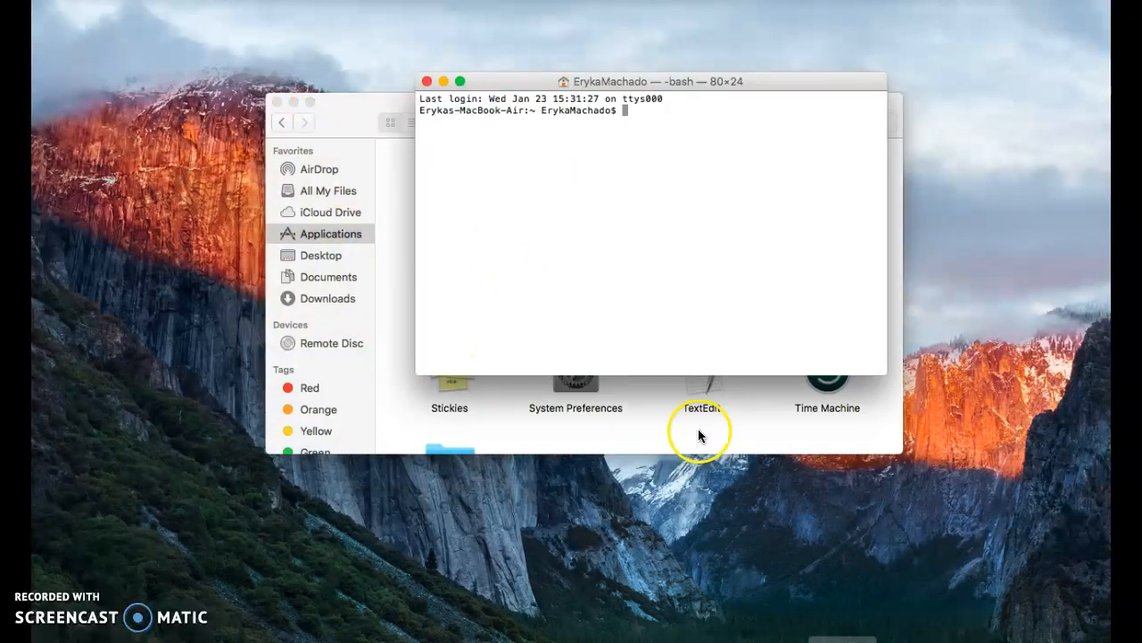
Start python3 and print "Hello World" in the interpreter, then begin entering 12+5.
text(python)
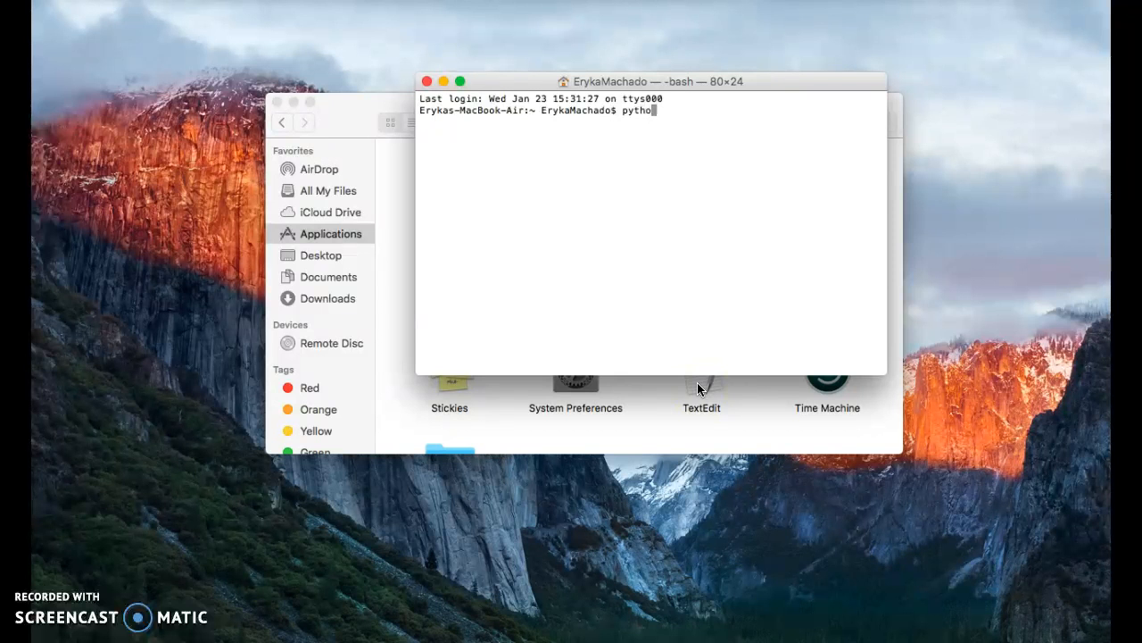
key(Return)
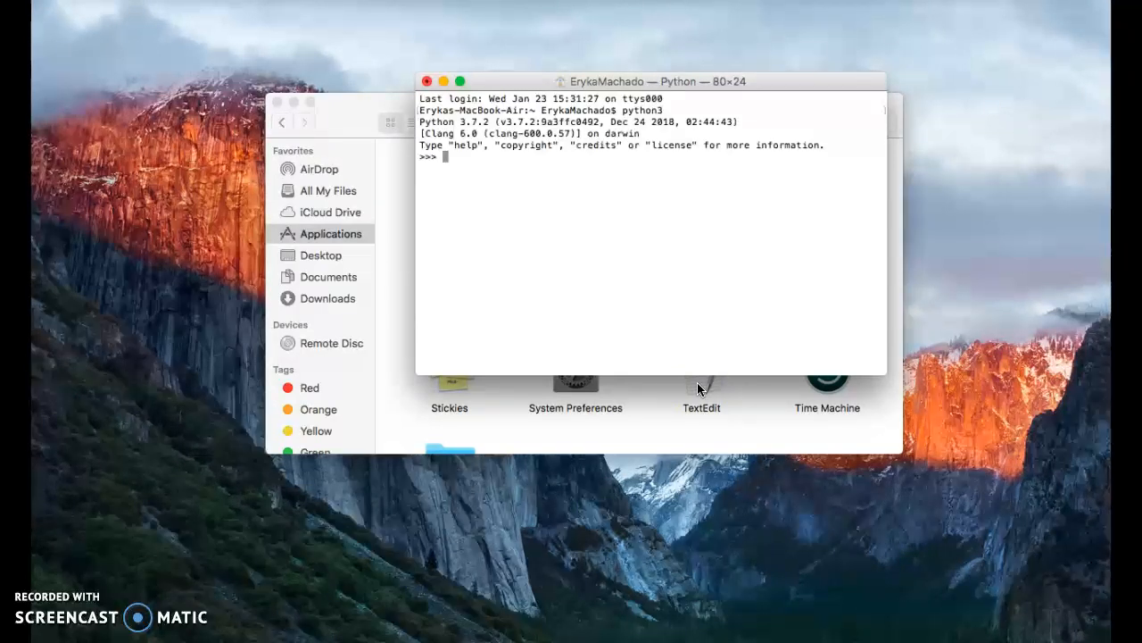
text(print()
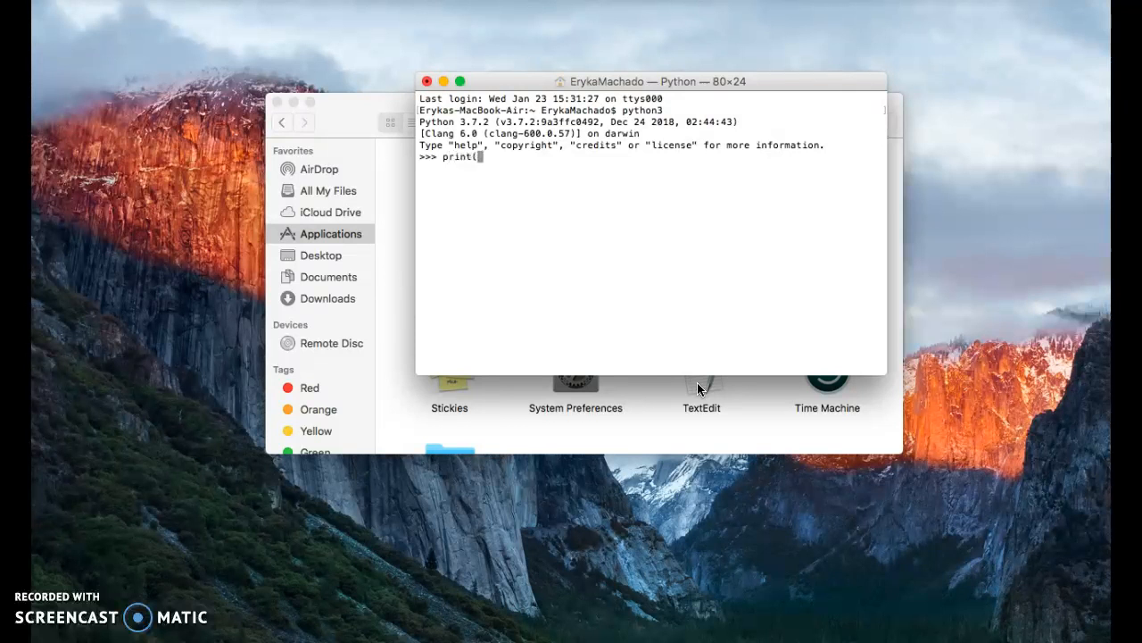
text("Hello)
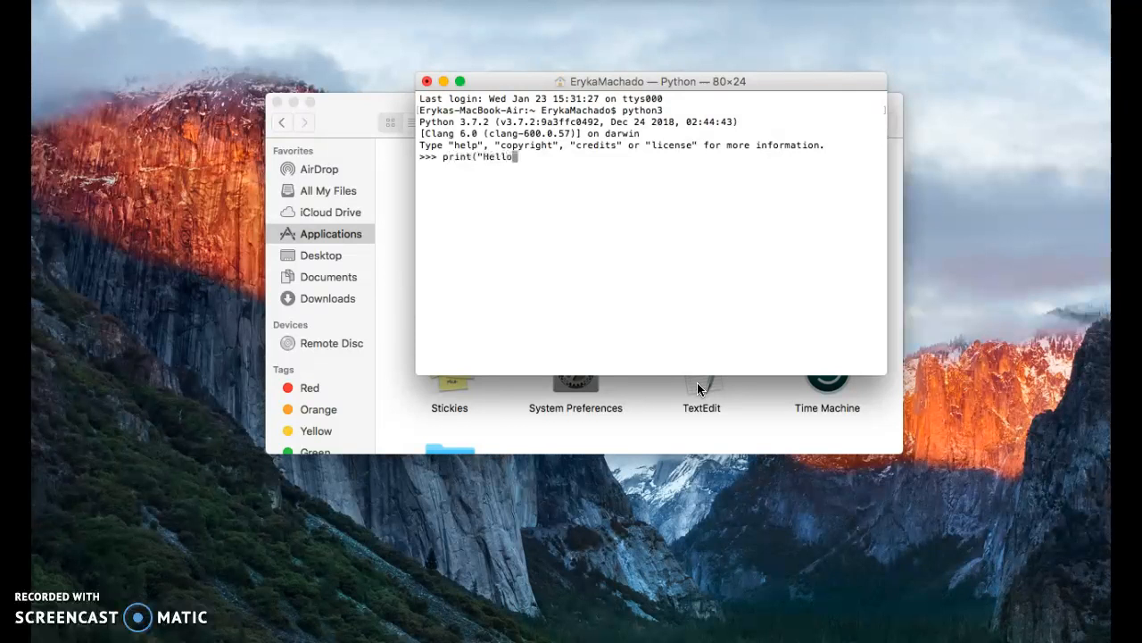
text(World)
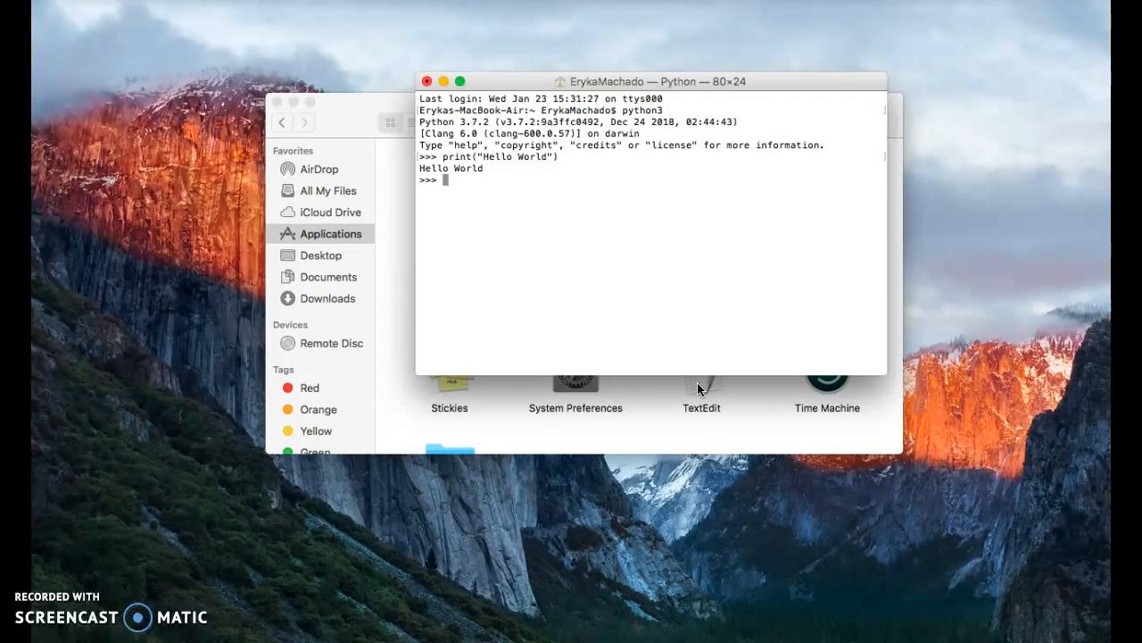
text(12)
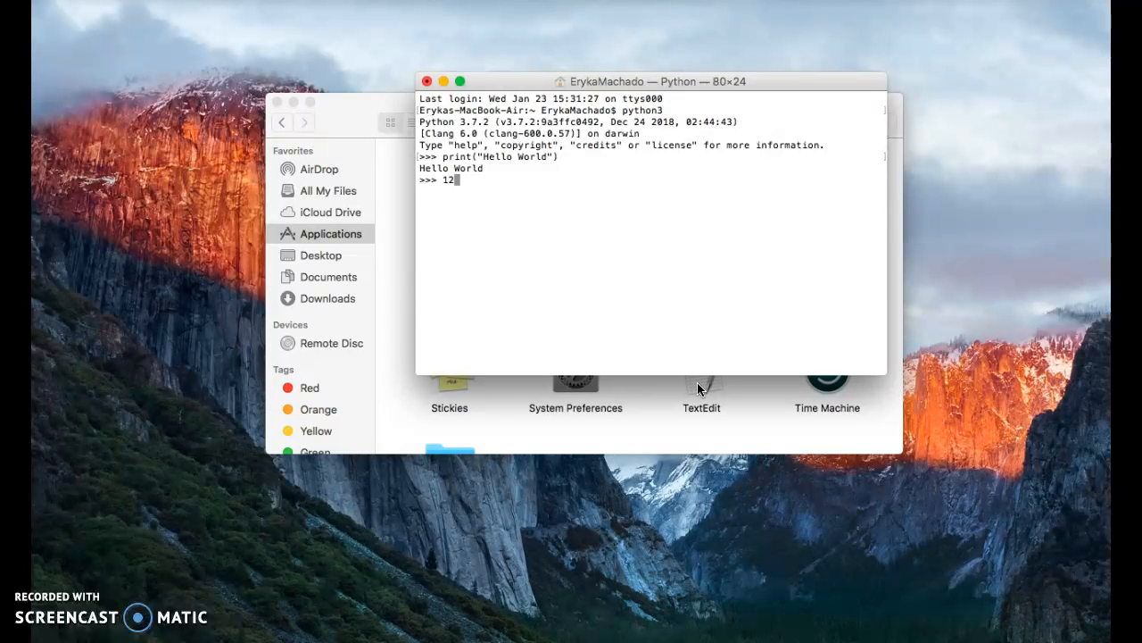
Evaluate 12+5 to get 17, then print a name.
key(Return)
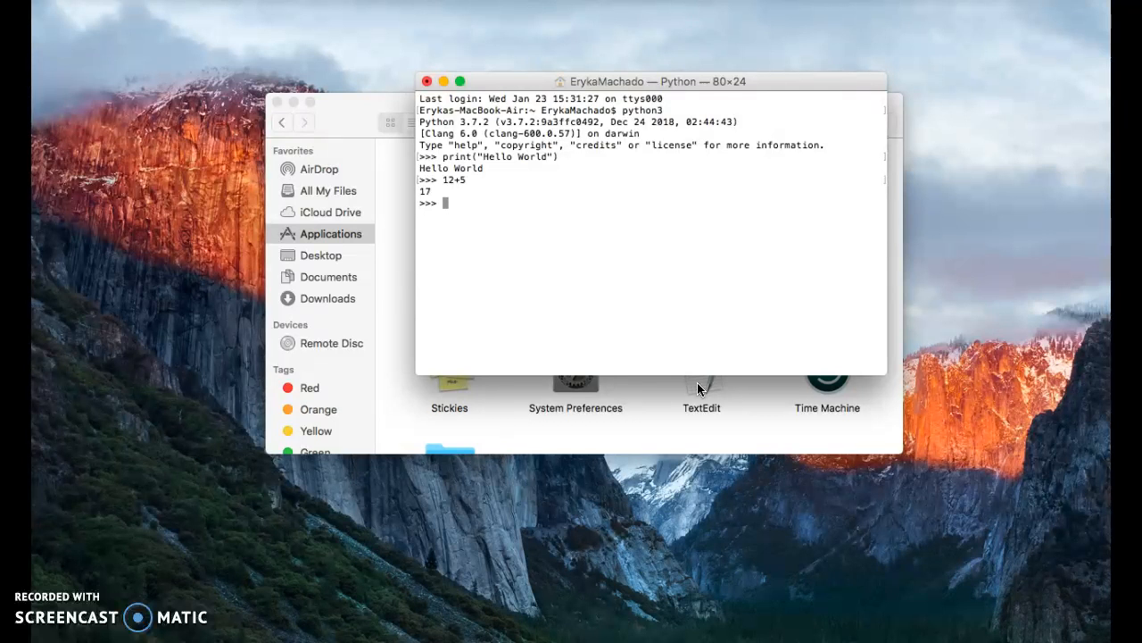
text(print)
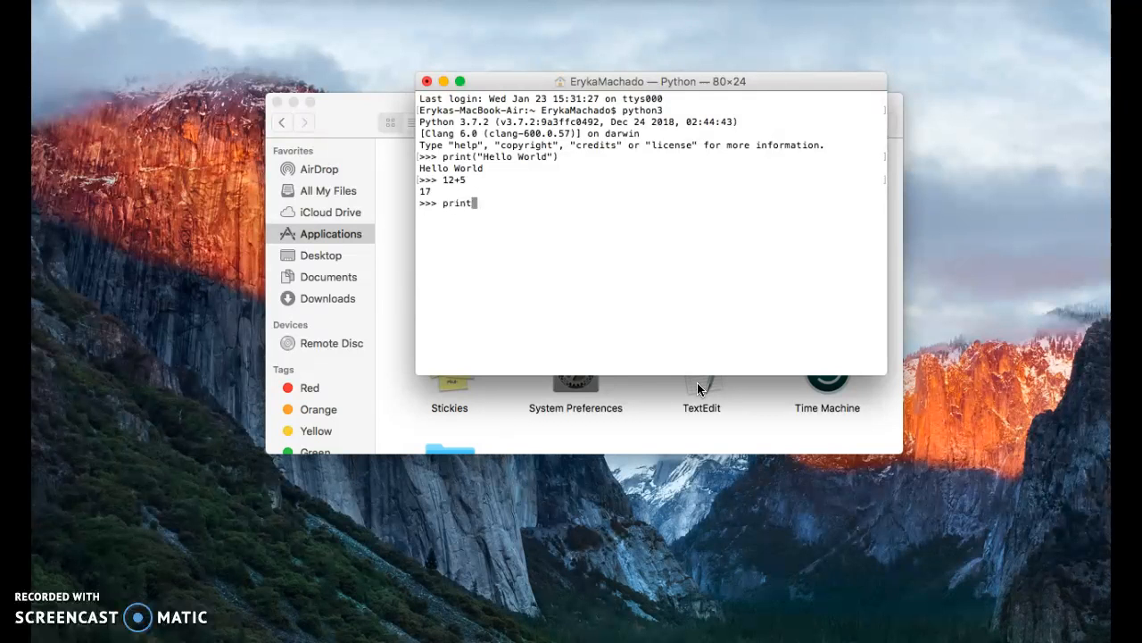
text(()
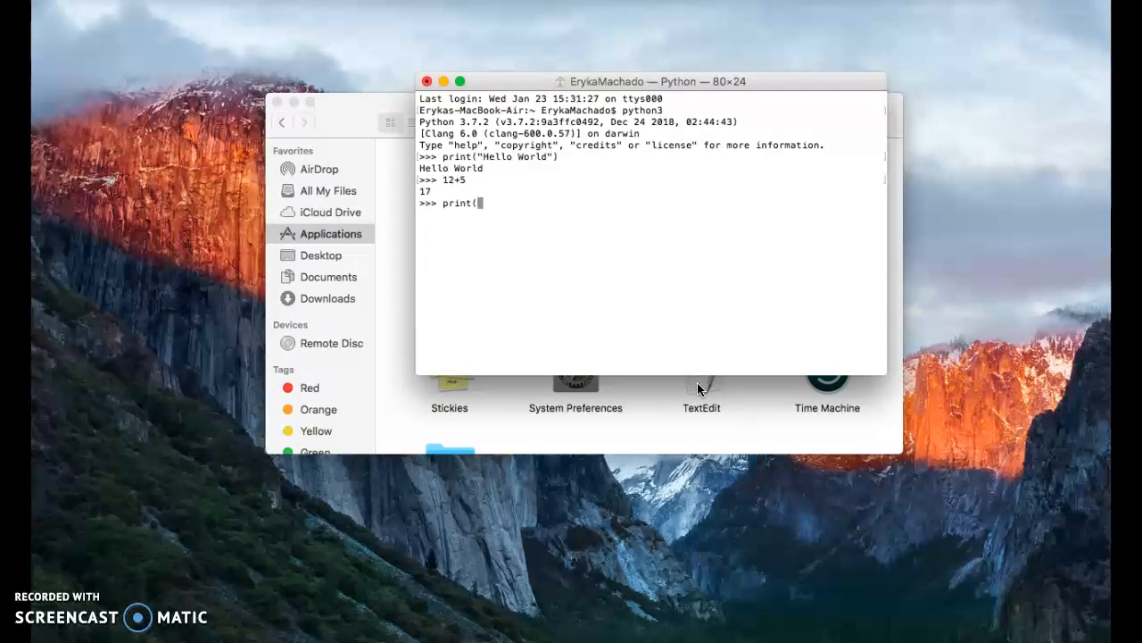
text("Eryka Machado)
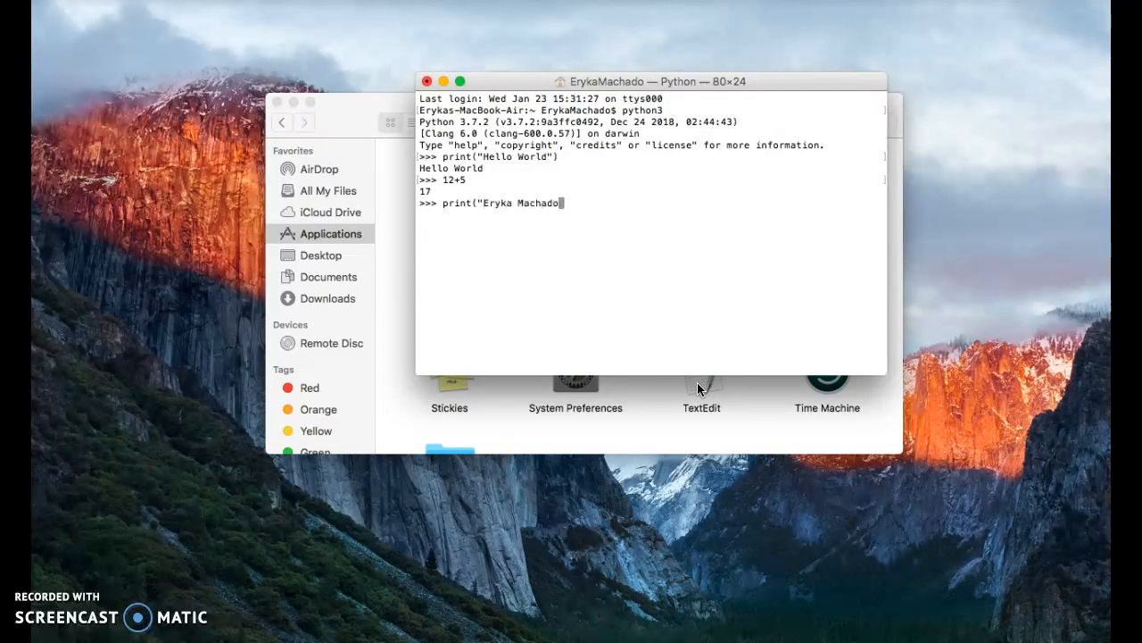
key(Return)
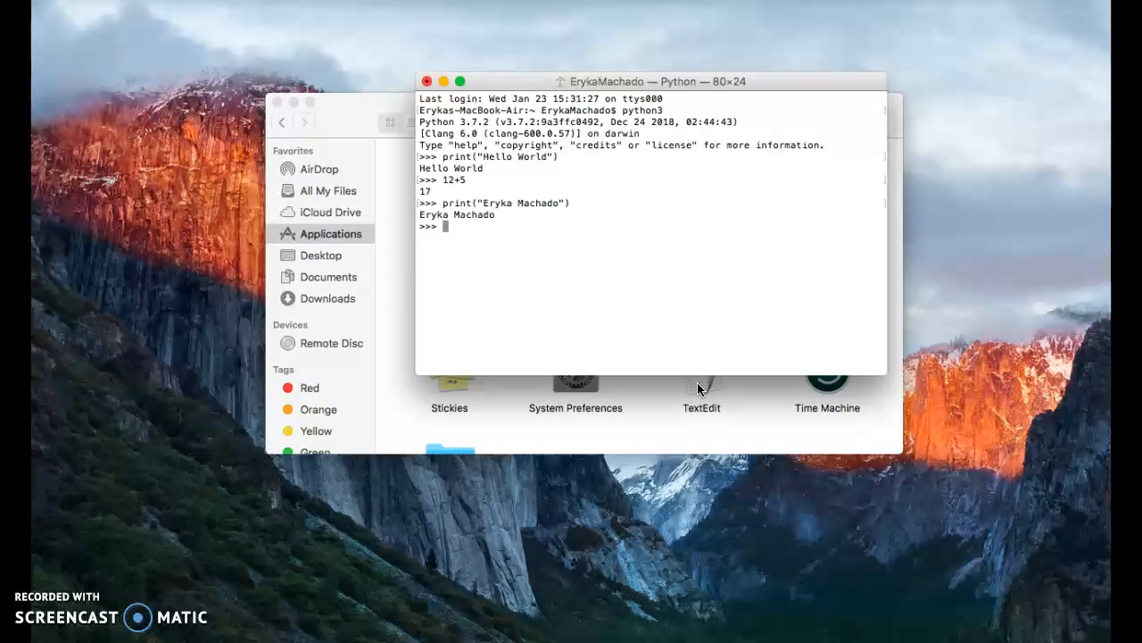
Print "January 23rd 2019" in the Python session.
text(print()
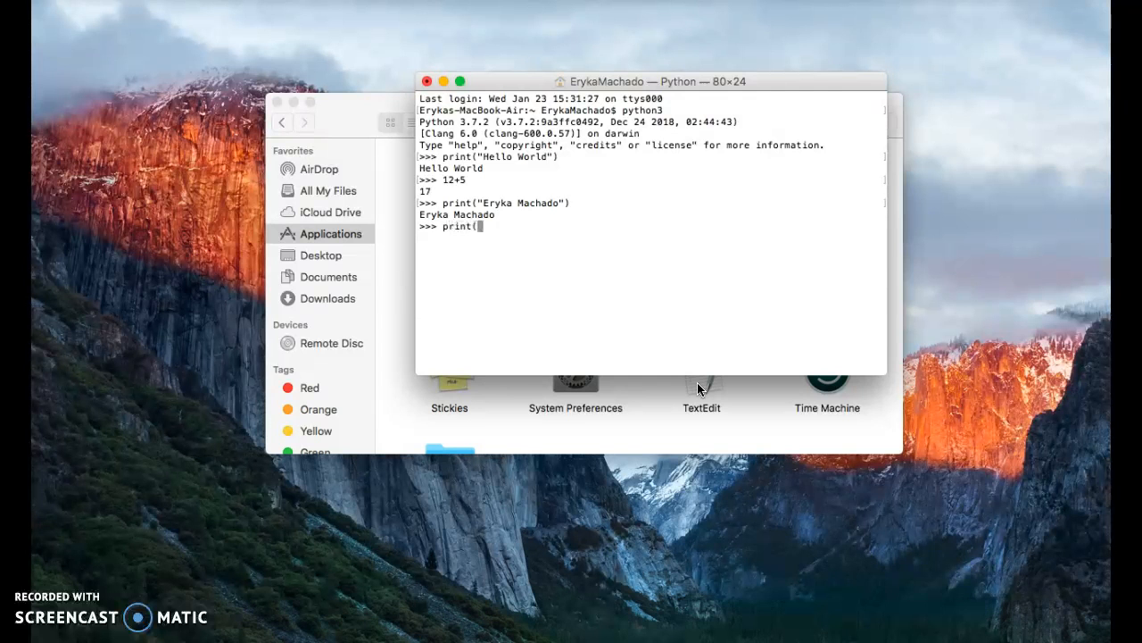
text("J)
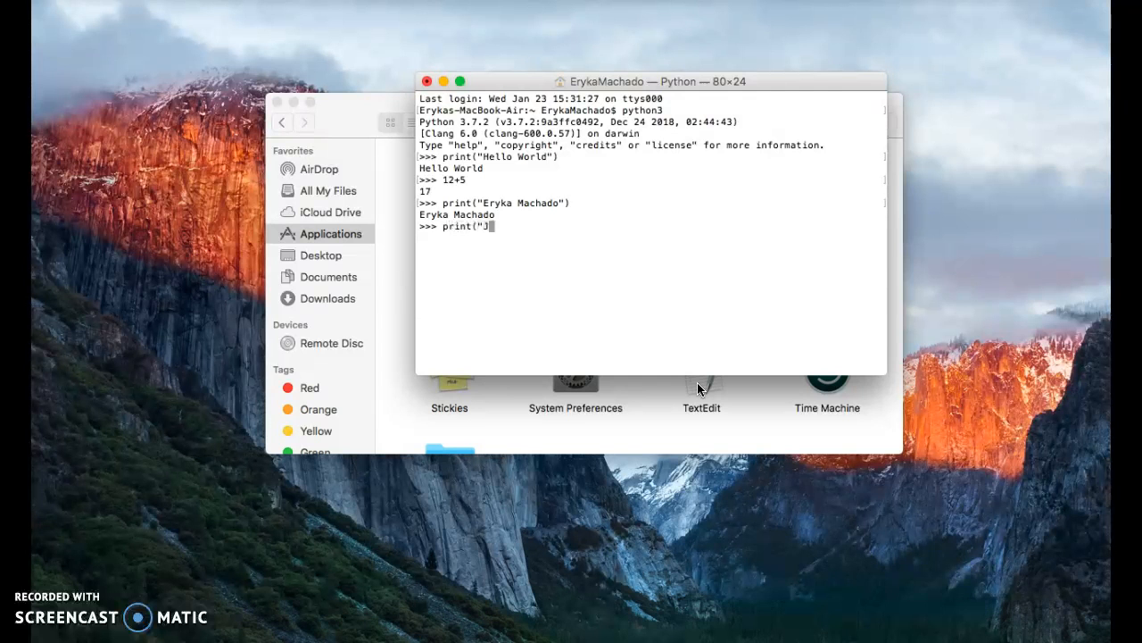
text(anuary)
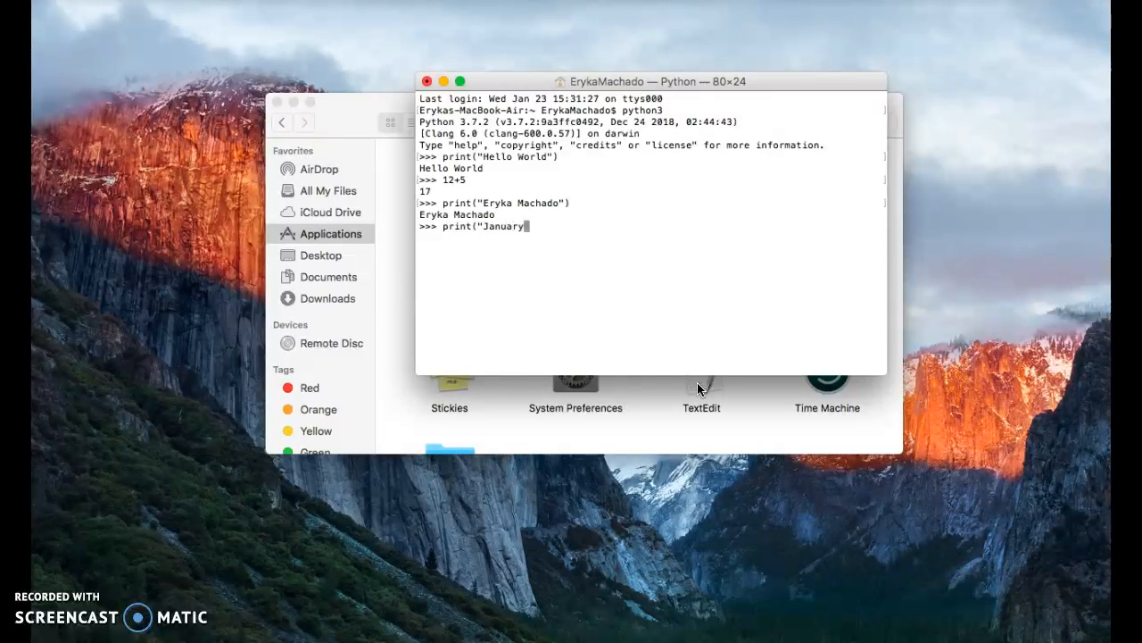
text(23)
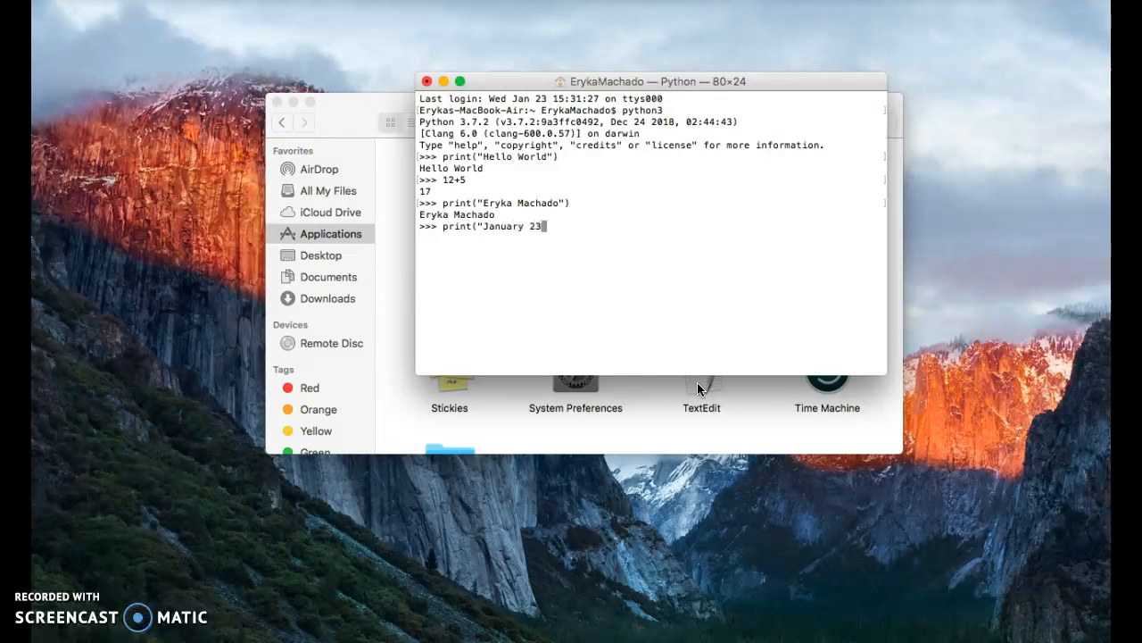
text(rd 2)
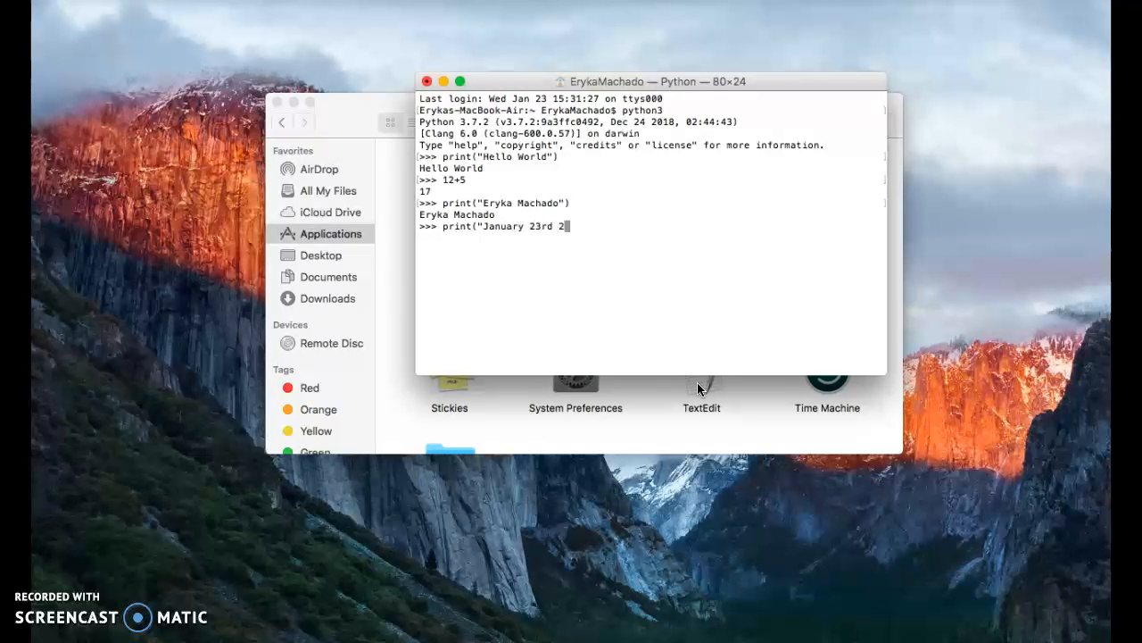
text(019)
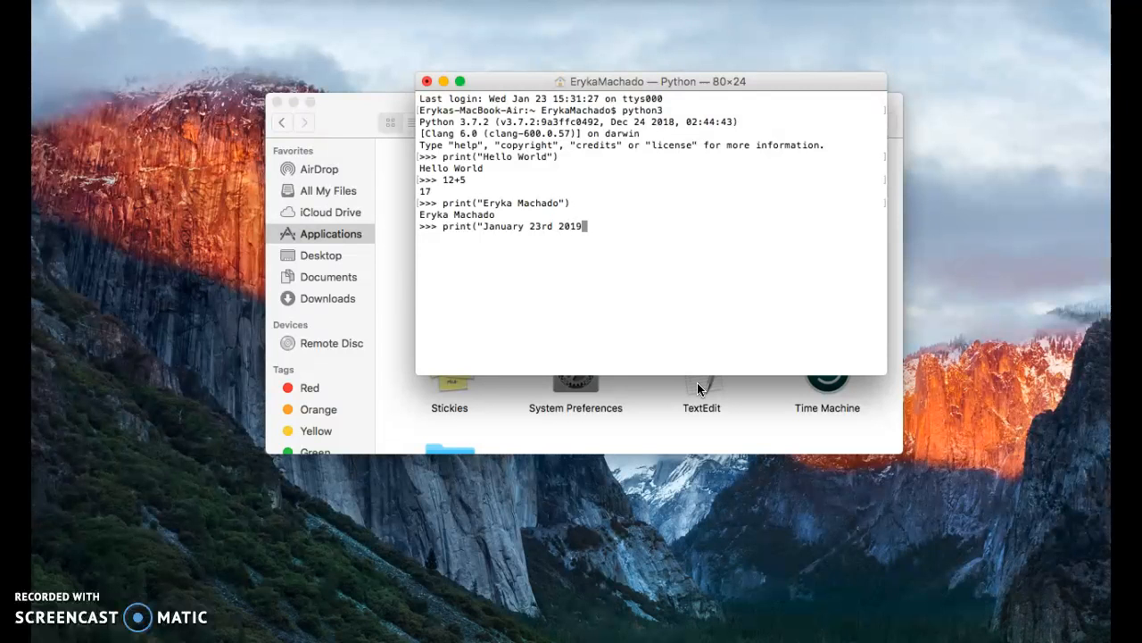
key(Return)
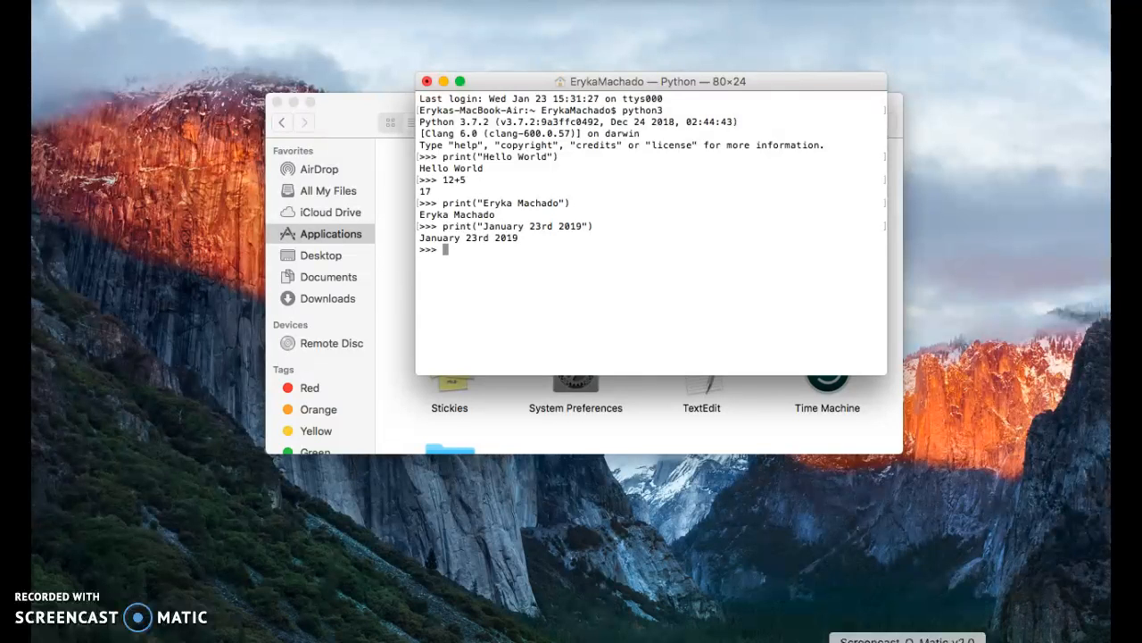
mouse_move(553, 634)
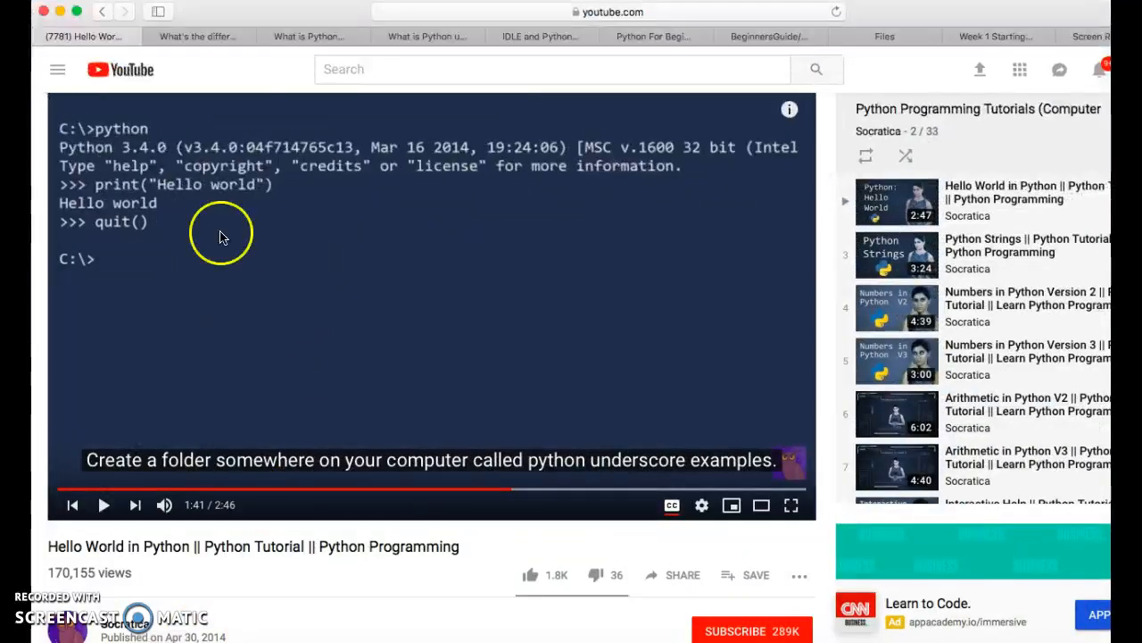
mouse_move(1091, 36)
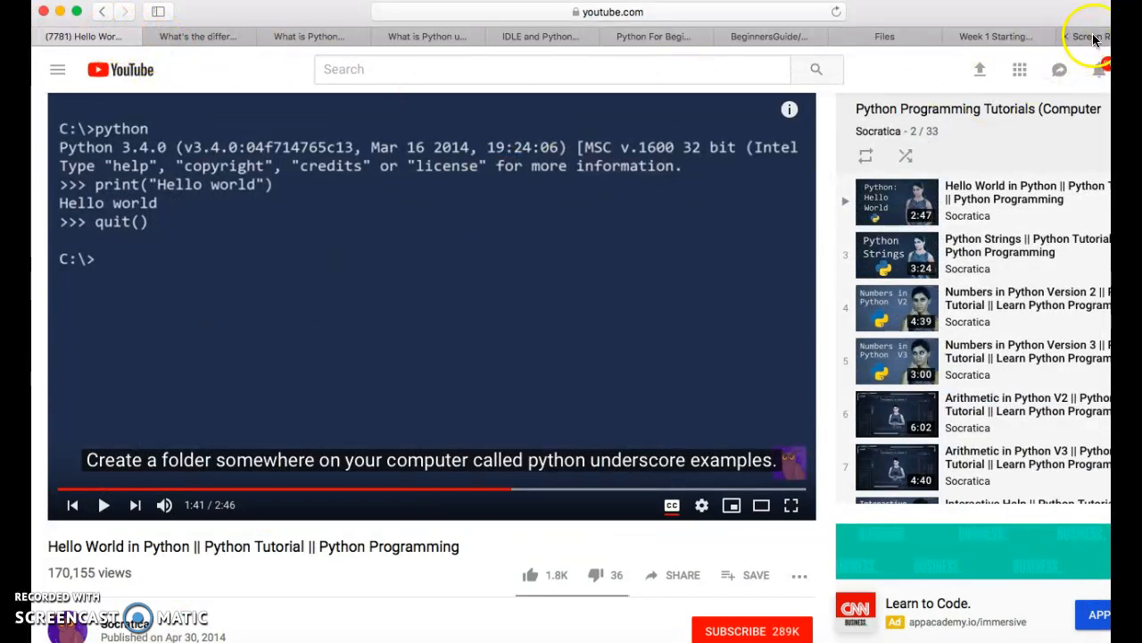
Switch to the Week 1 Starting tab and scroll down to the Lab for the week section.
click(995, 36)
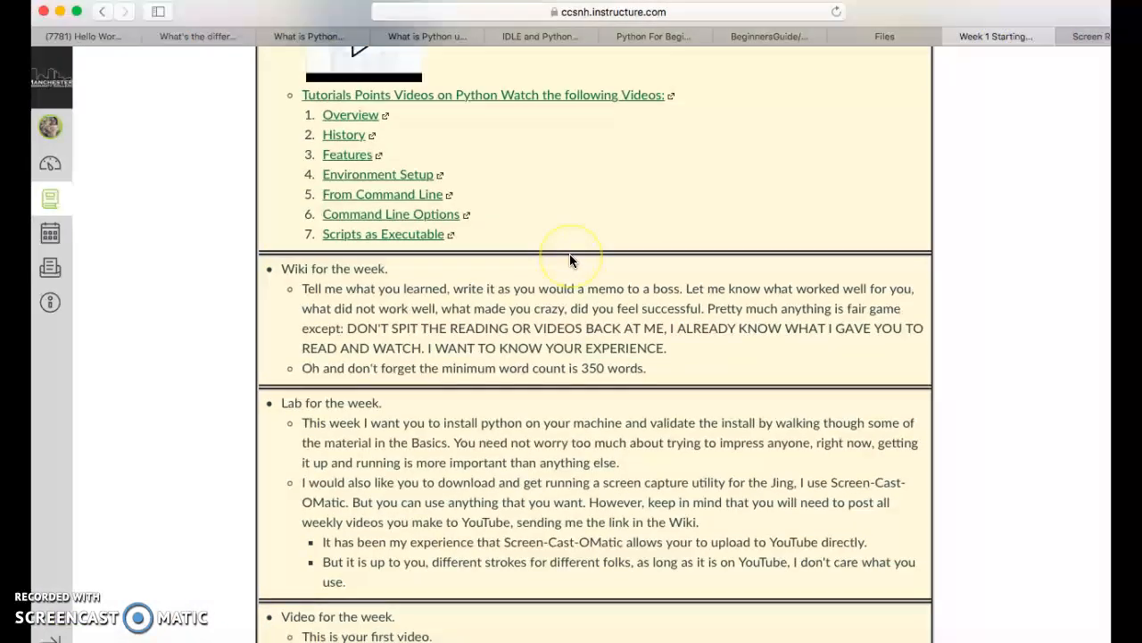
scroll(down, 3)
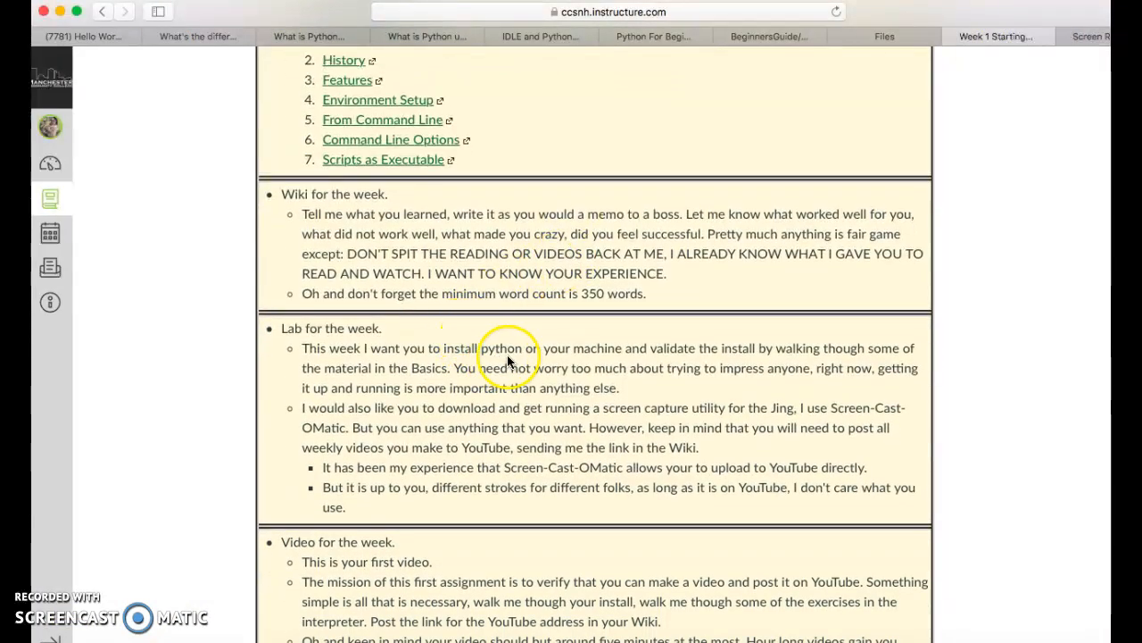
mouse_move(712, 348)
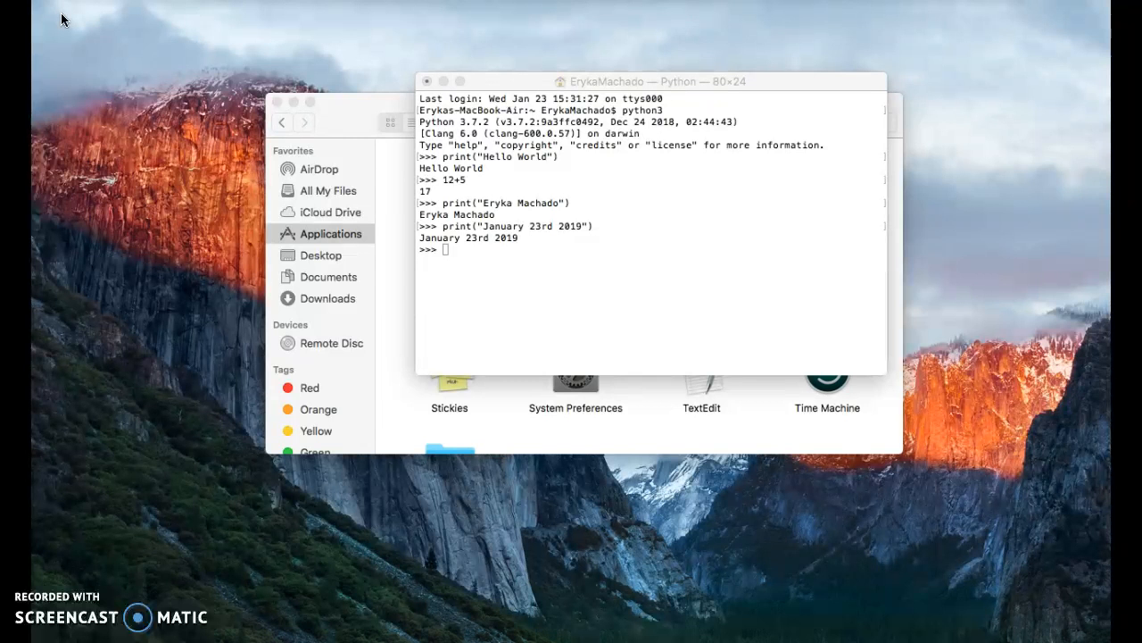
mouse_move(152, 201)
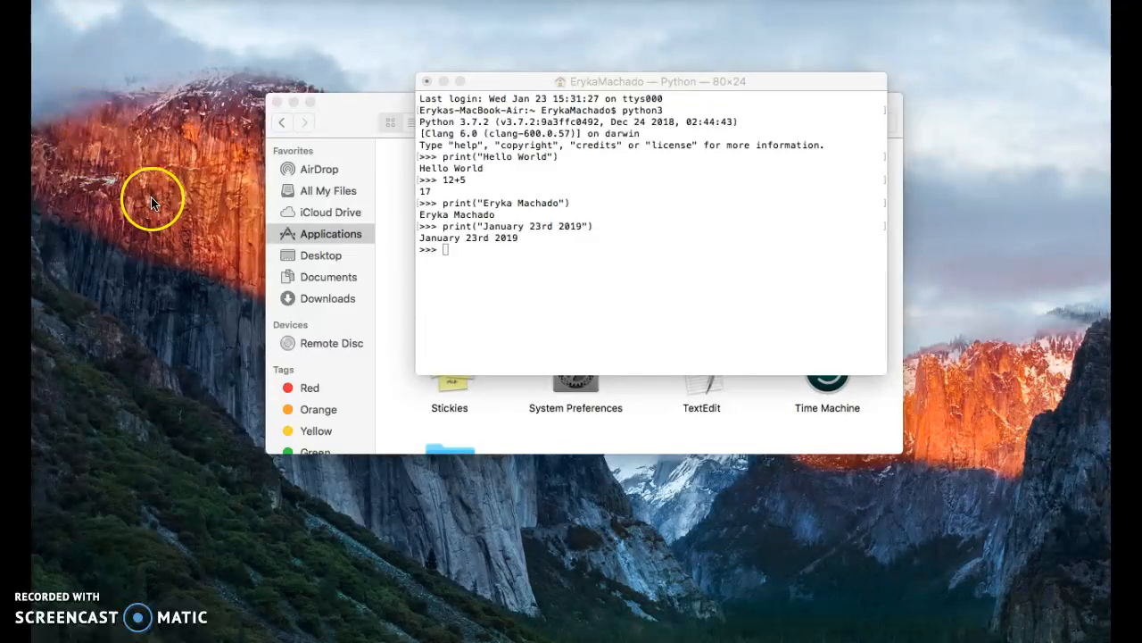
mouse_move(188, 332)
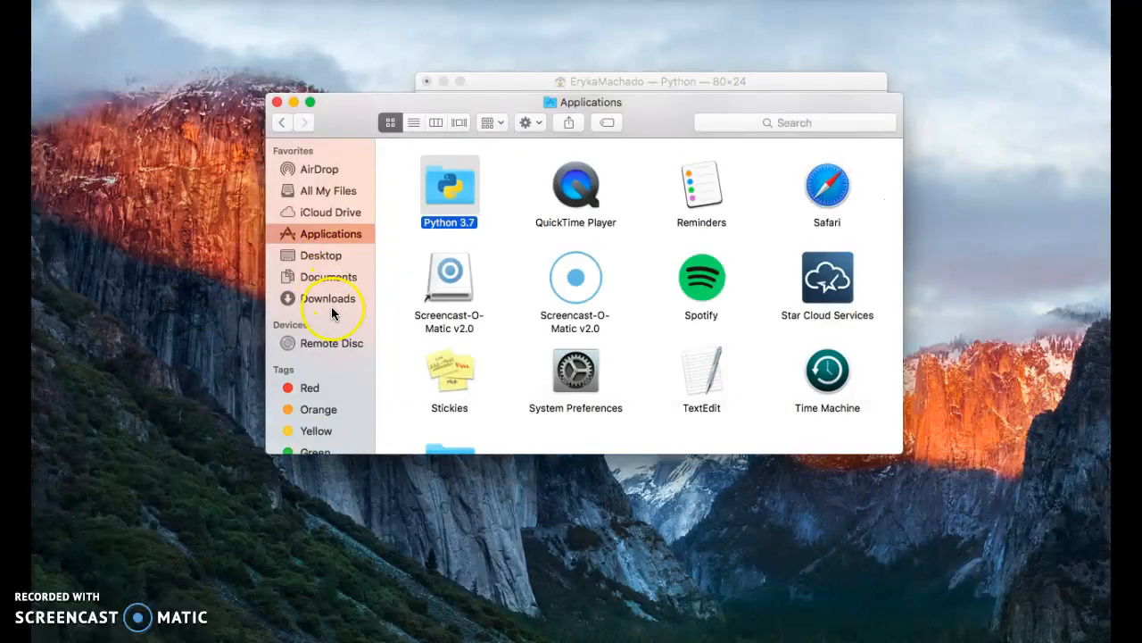
View the Python installer in Downloads, then open the Python 3.7 folder in Applications.
click(331, 298)
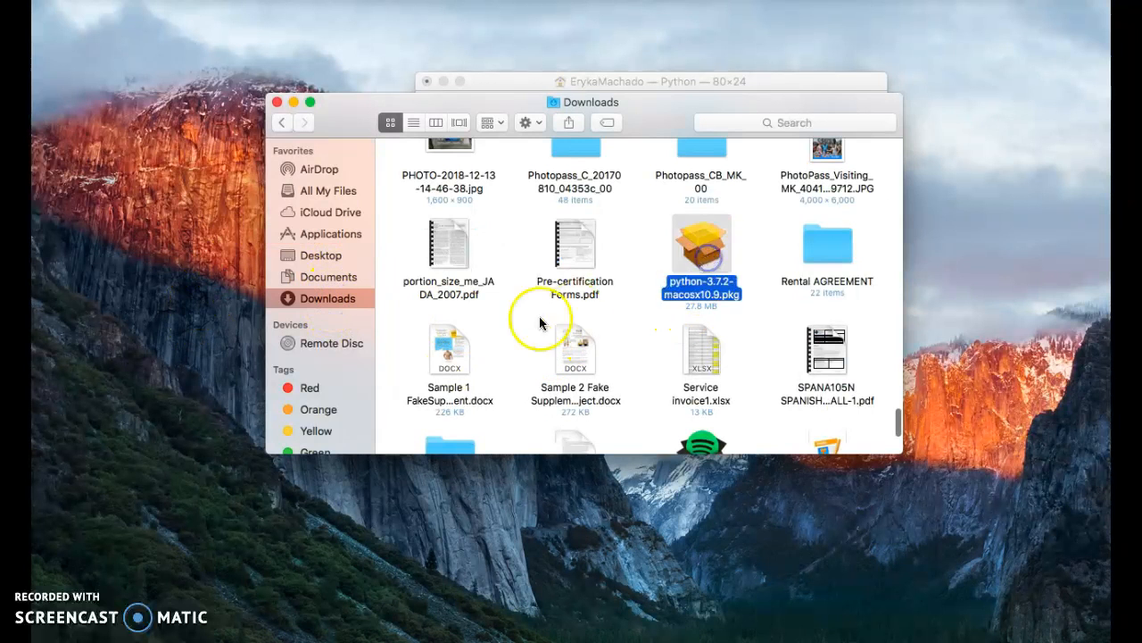
click(327, 233)
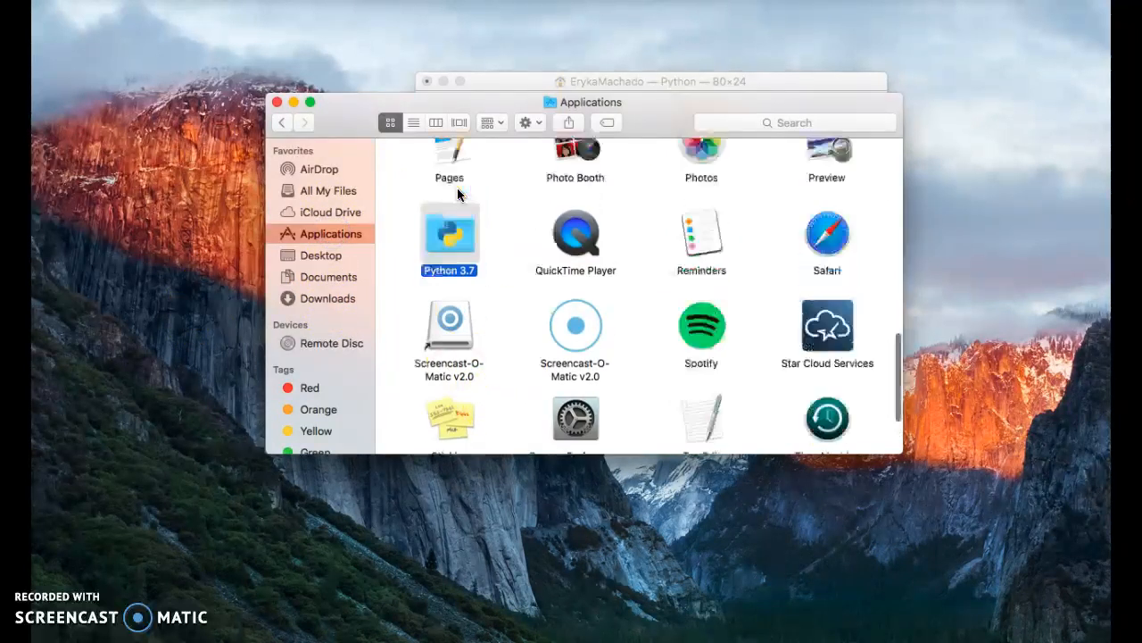
double_click(448, 230)
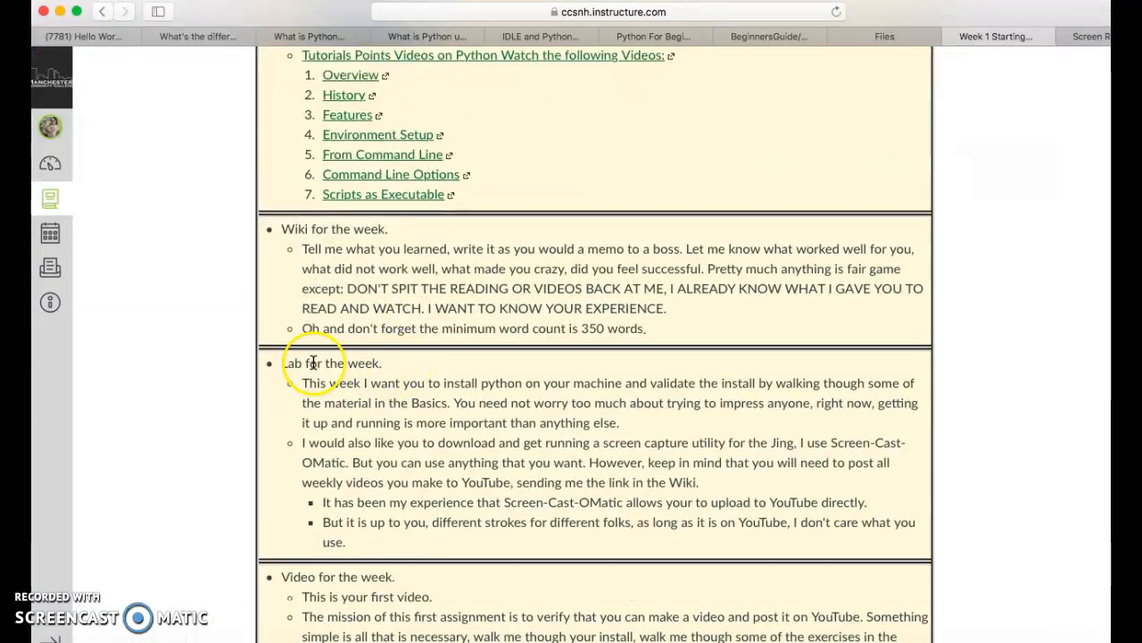
mouse_move(550, 397)
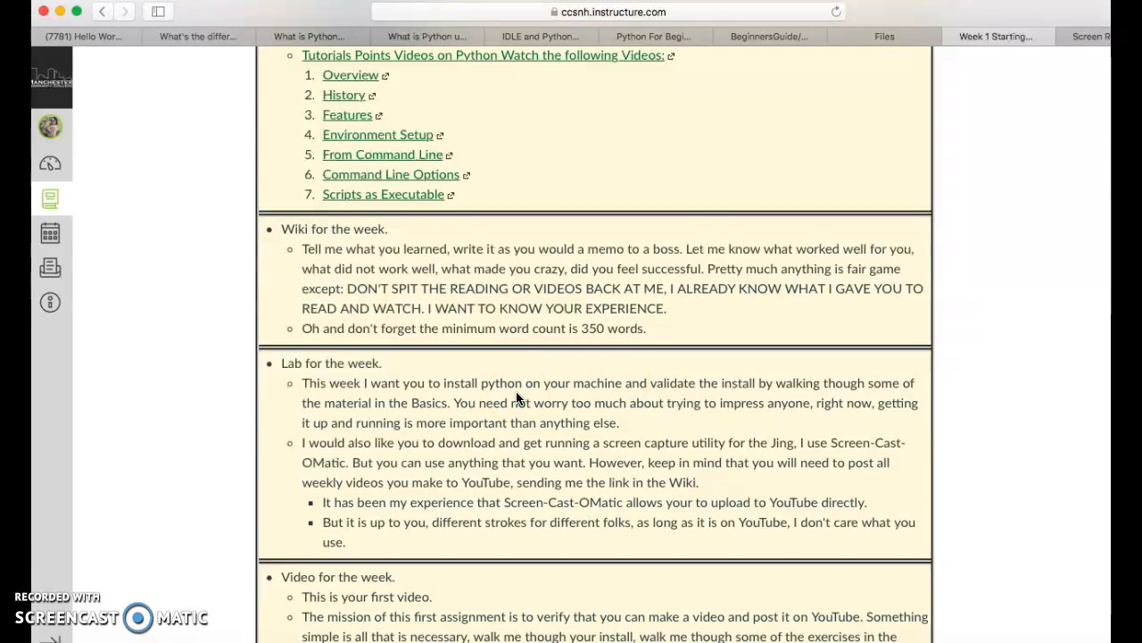
mouse_move(60, 12)
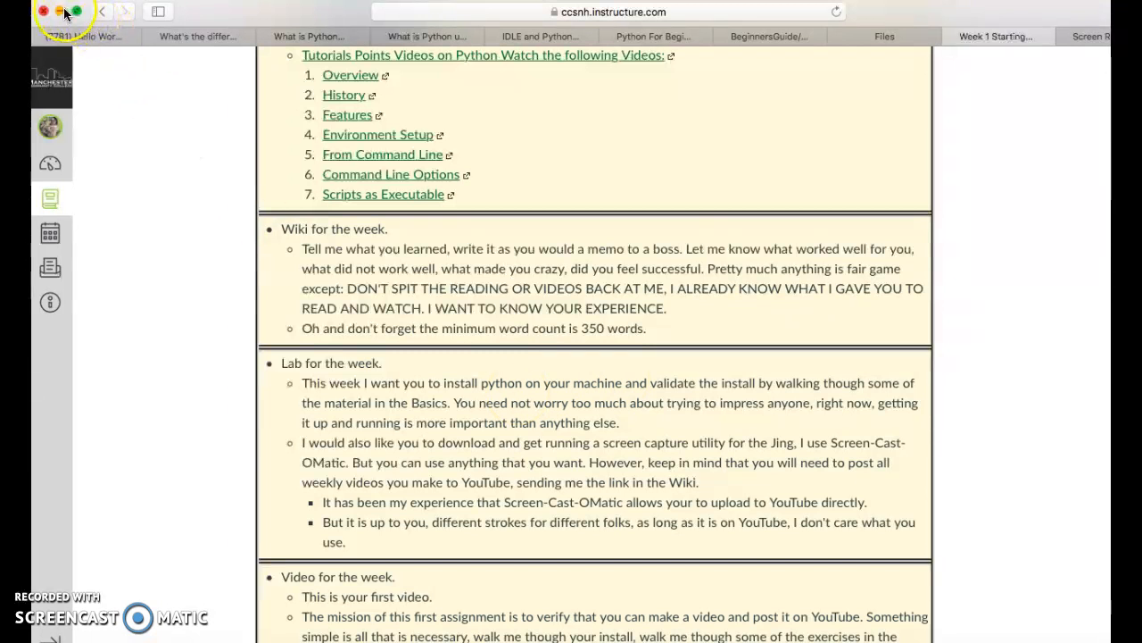